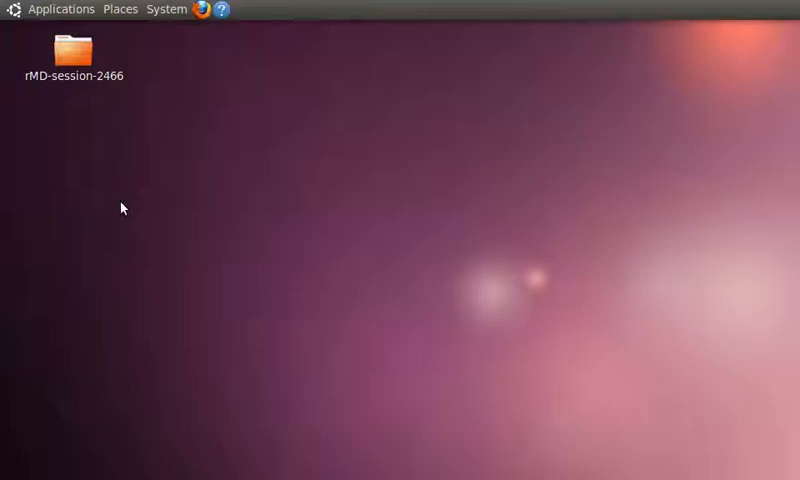
Launch Ubuntu Software Center from the Applications menu to its Get Software home page
{"action": "left_click", "coordinate": [60, 8]}
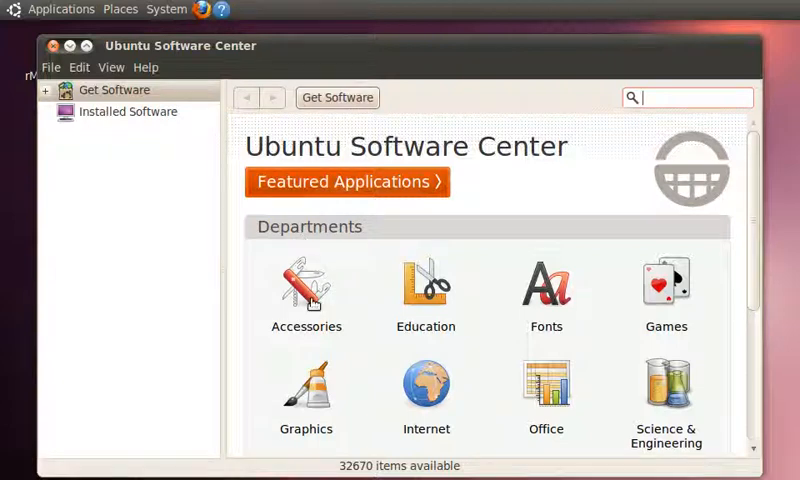
{"action": "mouse_move", "coordinate": [424, 304]}
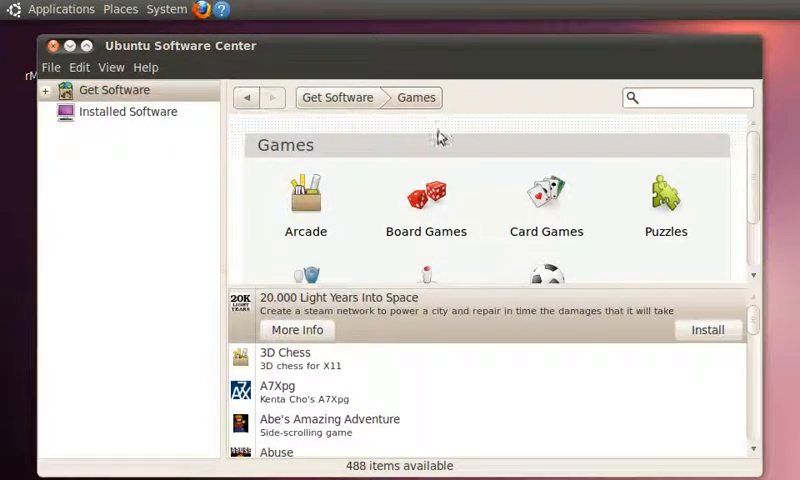
{"action": "mouse_move", "coordinate": [352, 348]}
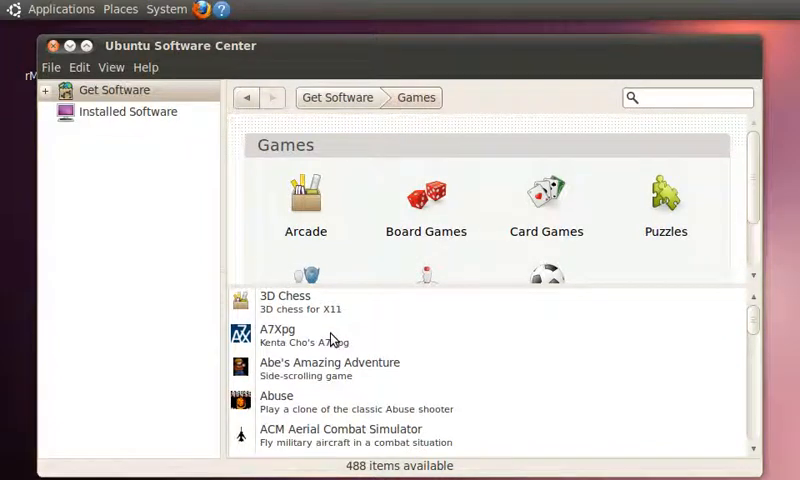
{"action": "mouse_move", "coordinate": [296, 316]}
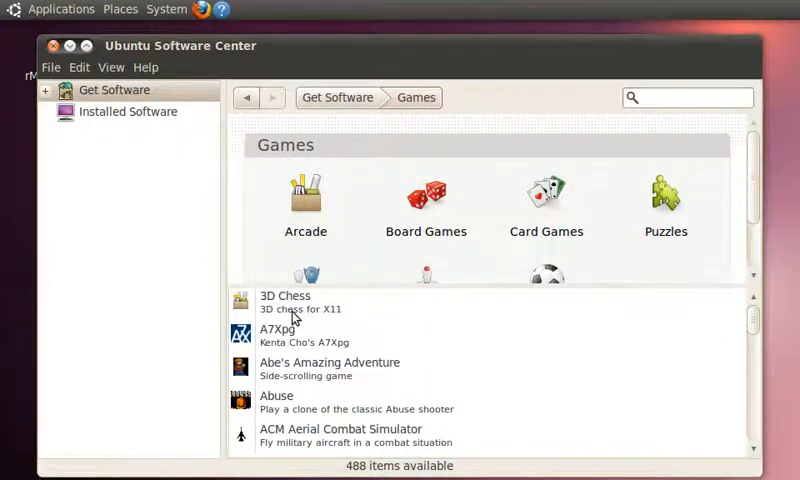
Select 3D Chess in the Games department list so it is ready to install
{"action": "left_click", "coordinate": [284, 302]}
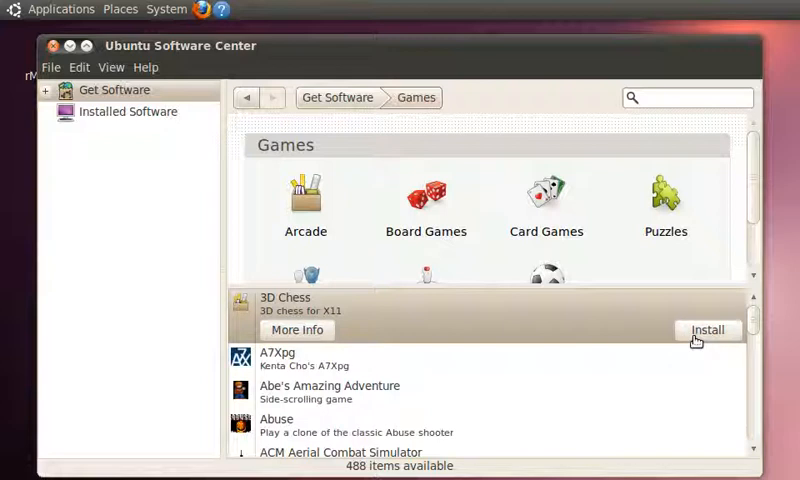
{"action": "mouse_move", "coordinate": [58, 56]}
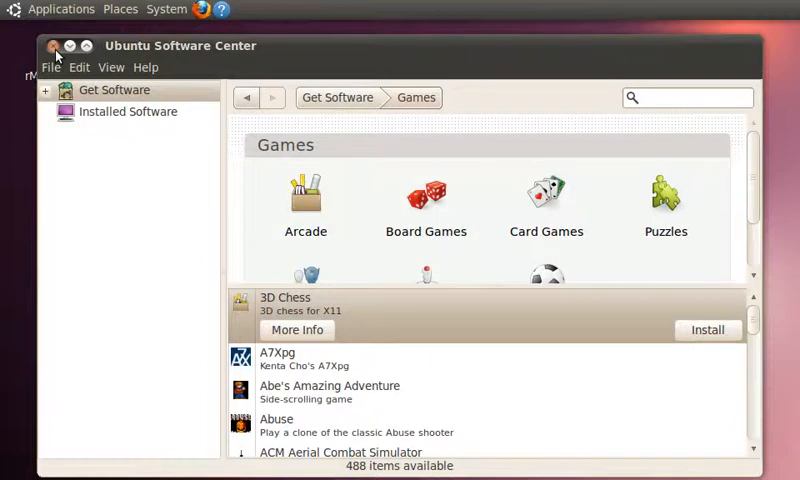
Close Software Center and launch Synaptic Package Manager from System > Administration
{"action": "left_click", "coordinate": [56, 46]}
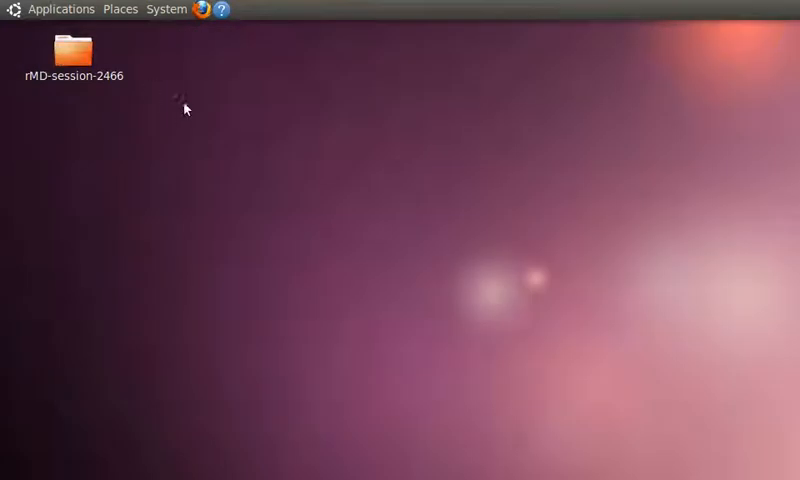
{"action": "left_click", "coordinate": [166, 8]}
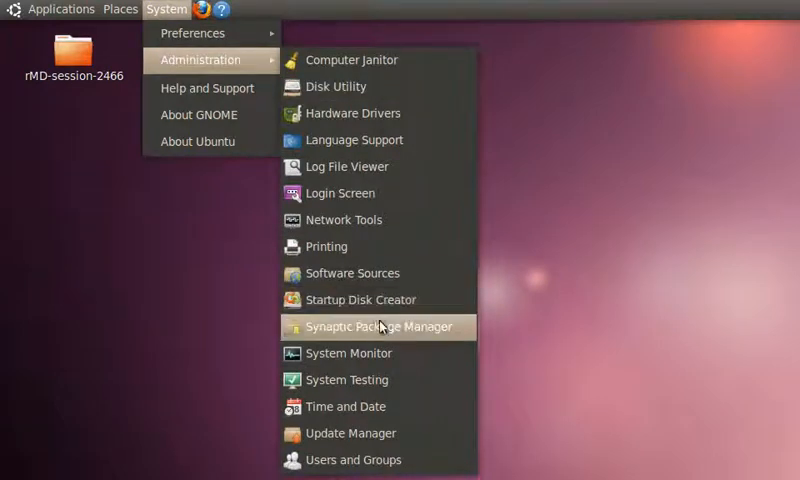
{"action": "mouse_move", "coordinate": [378, 328]}
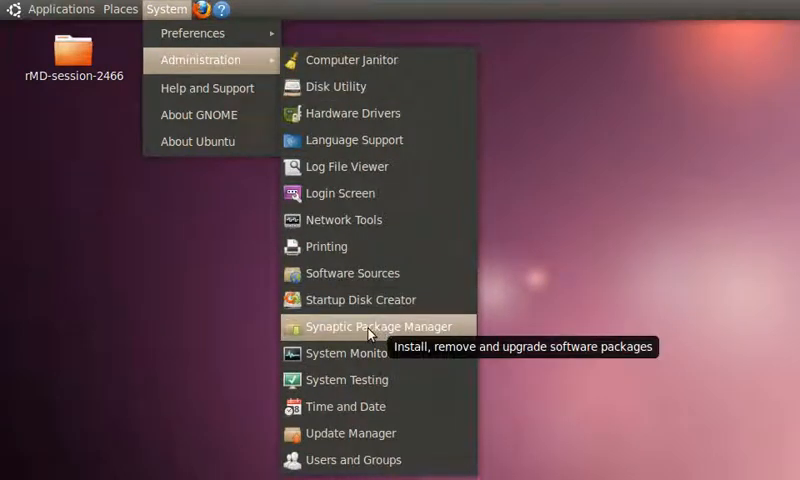
{"action": "left_click", "coordinate": [378, 326]}
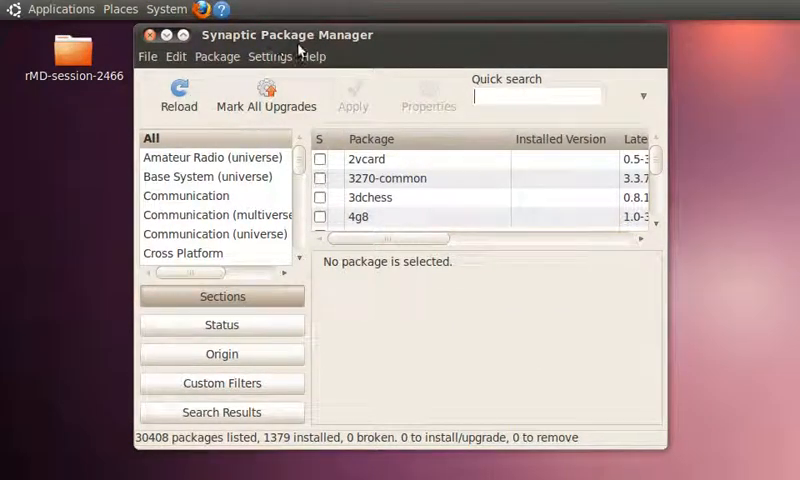
{"action": "mouse_move", "coordinate": [528, 96]}
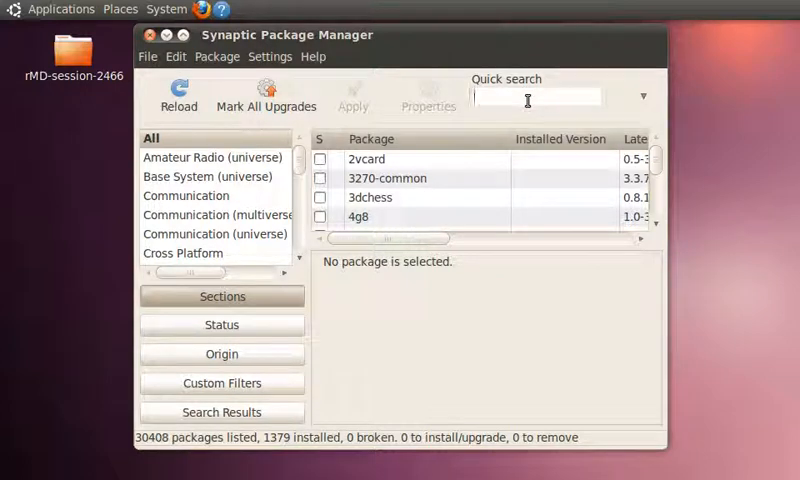
Quick-search 'qbittorrent' to narrow the list to the 2 matching packages
{"action": "type", "text": "qbittorr"}
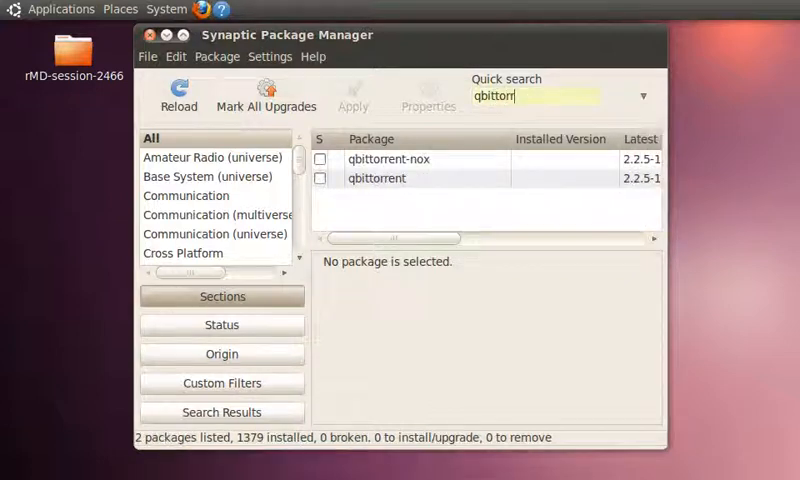
{"action": "type", "text": "ent"}
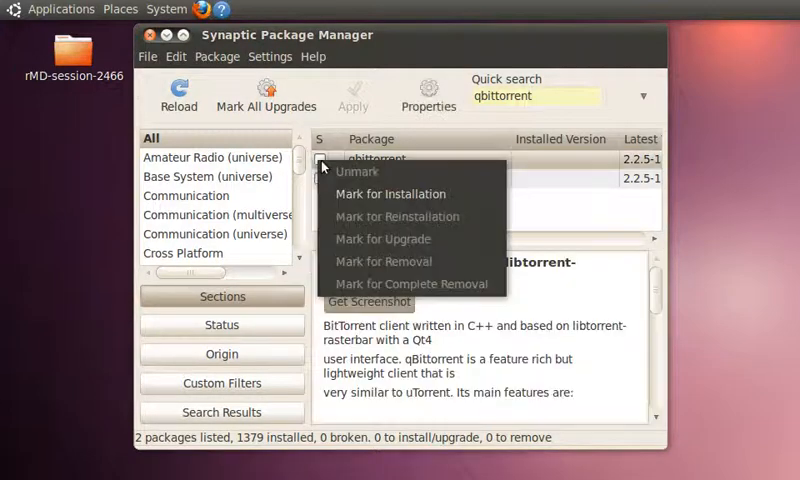
Mark qbittorrent with its required libraries for installation, apply, and close Synaptic
{"action": "left_click", "coordinate": [390, 192]}
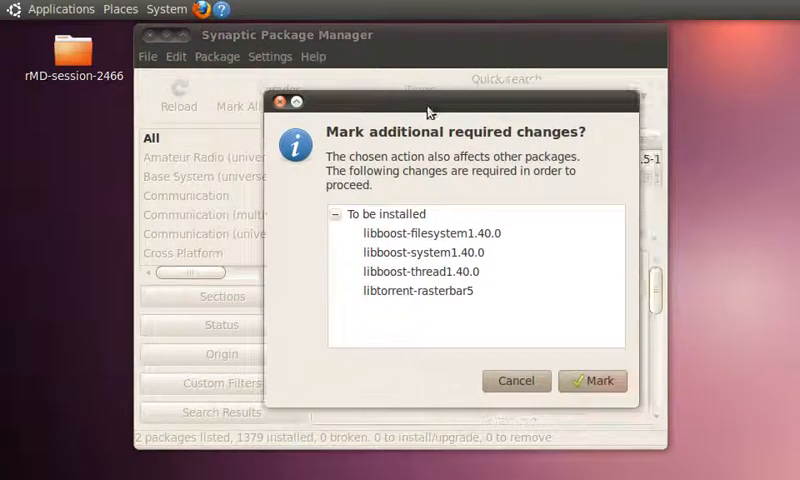
{"action": "left_click", "coordinate": [592, 380]}
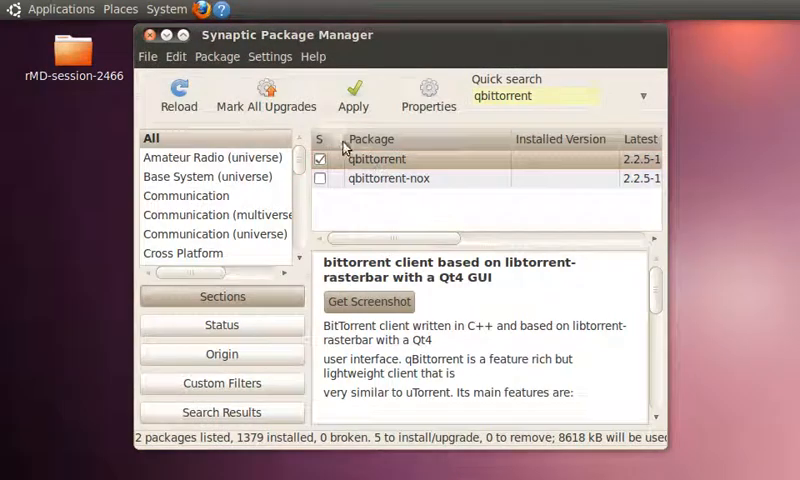
{"action": "mouse_move", "coordinate": [352, 96]}
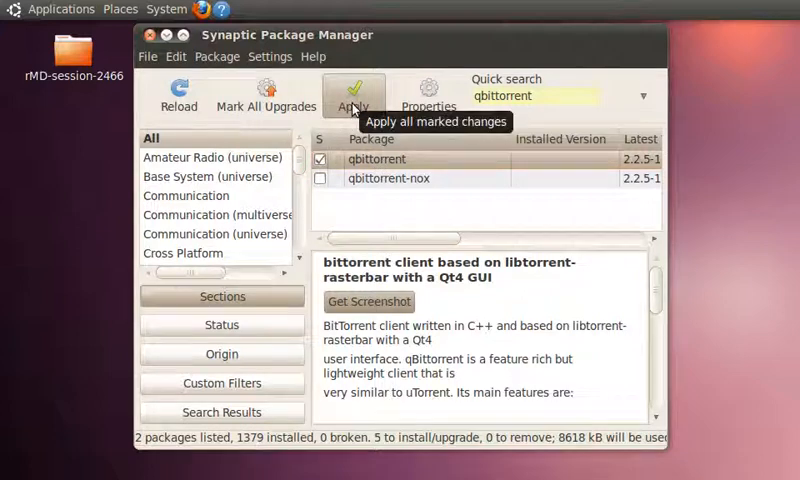
{"action": "mouse_move", "coordinate": [328, 178]}
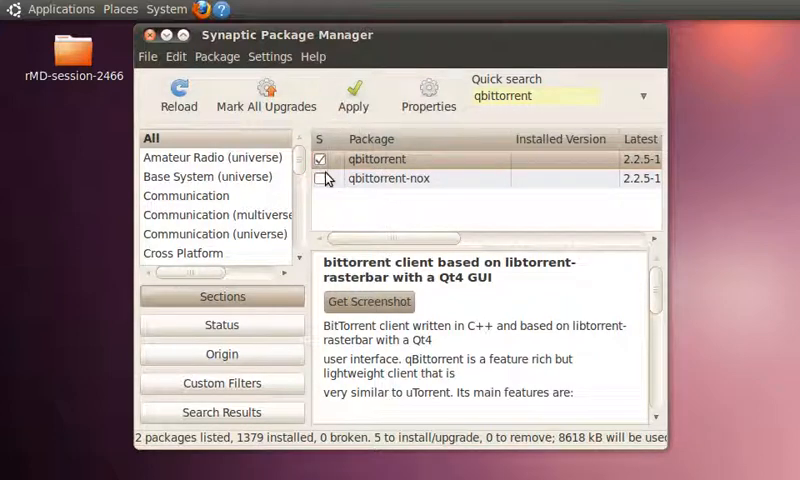
{"action": "mouse_move", "coordinate": [348, 196]}
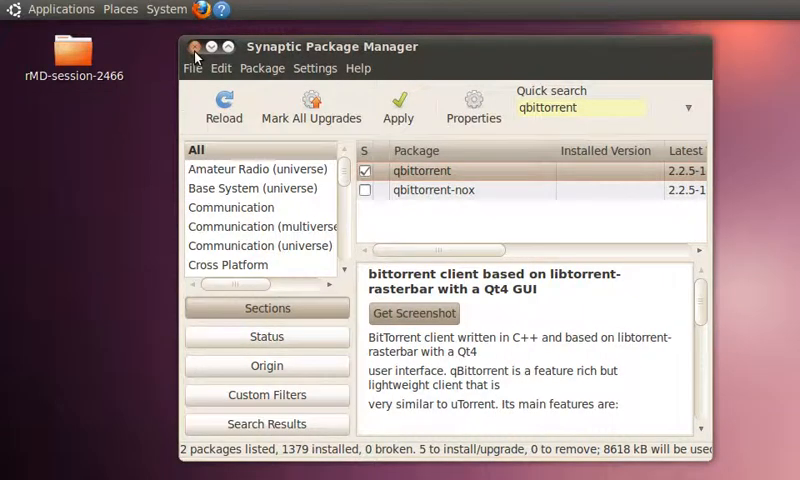
{"action": "left_click", "coordinate": [192, 46]}
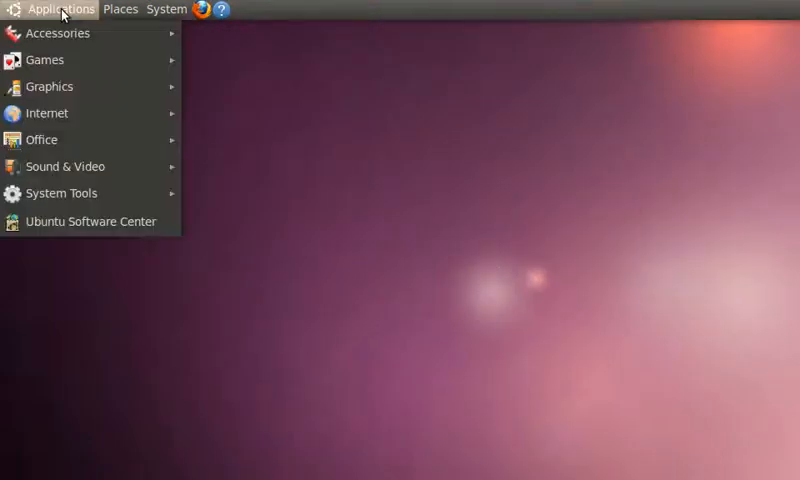
{"action": "left_click", "coordinate": [380, 176]}
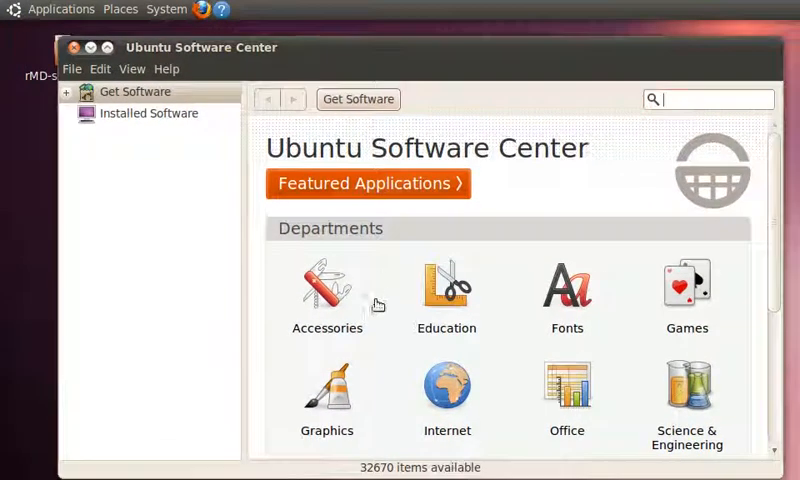
{"action": "mouse_move", "coordinate": [344, 300]}
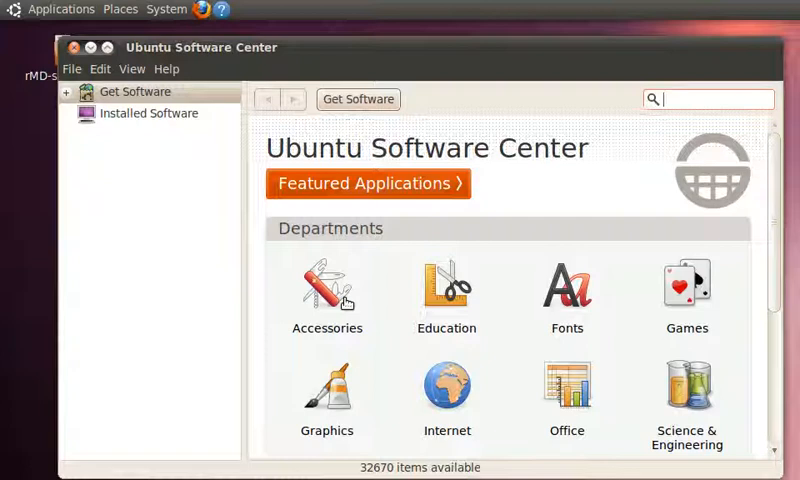
{"action": "left_click", "coordinate": [328, 290]}
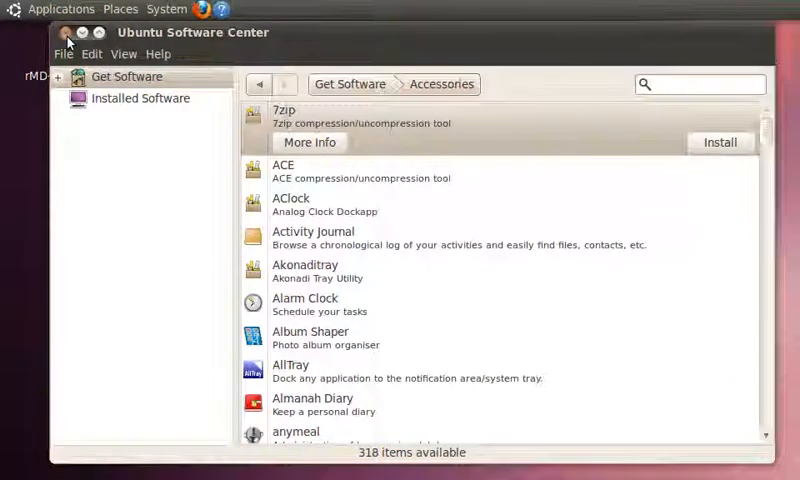
{"action": "left_click", "coordinate": [166, 8]}
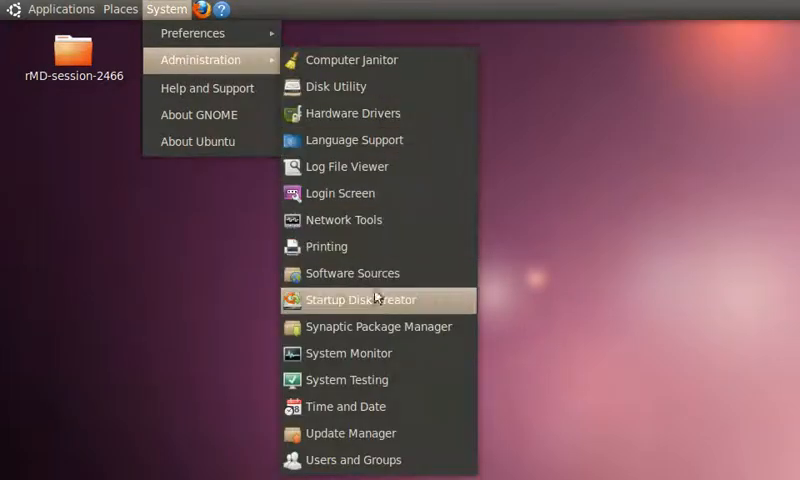
Relaunch Synaptic Package Manager showing all 30408 packages with none selected
{"action": "left_click", "coordinate": [376, 326]}
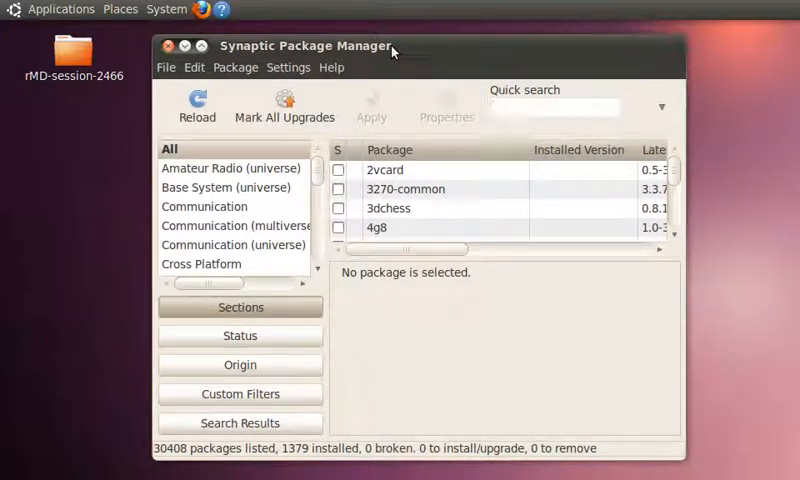
{"action": "left_click", "coordinate": [556, 108]}
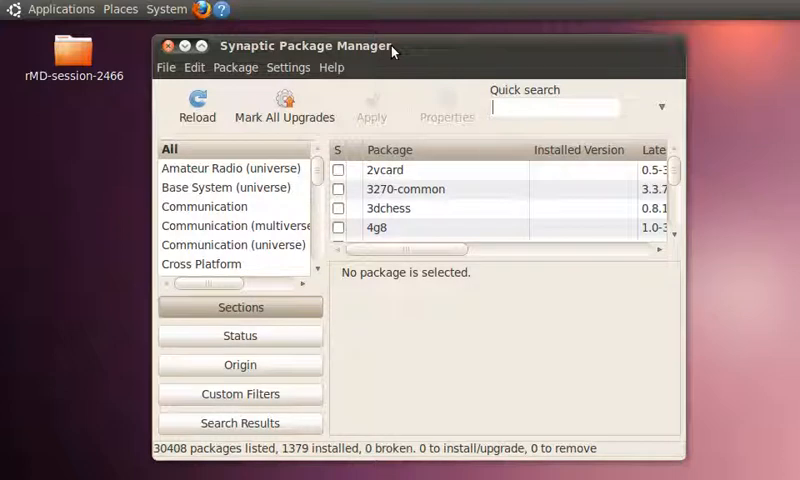